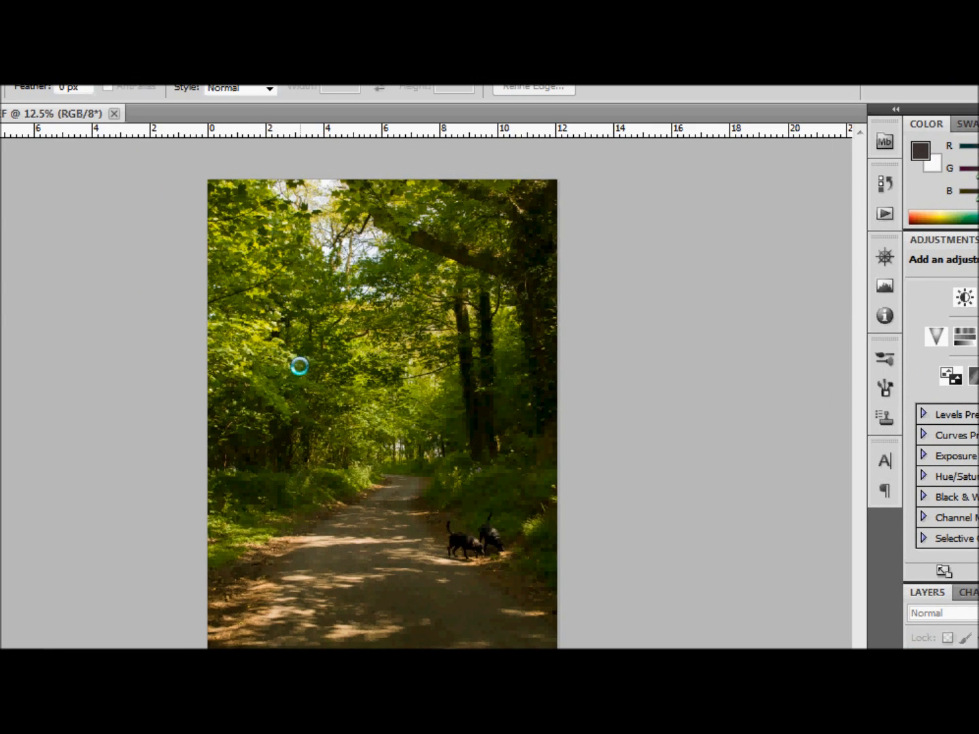
{"action": "mouse_move", "coordinate": [319, 424]}
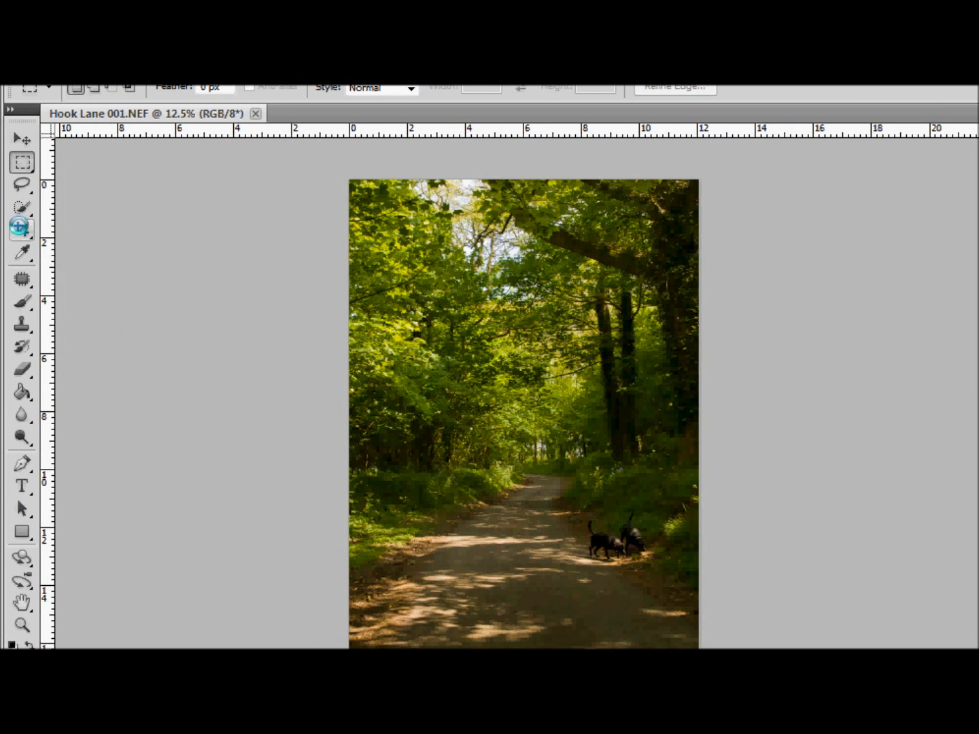
Switch to the Crop tool to begin the 22 × 29.7 cm, 600 ppi crop.
{"action": "left_click", "coordinate": [21, 229]}
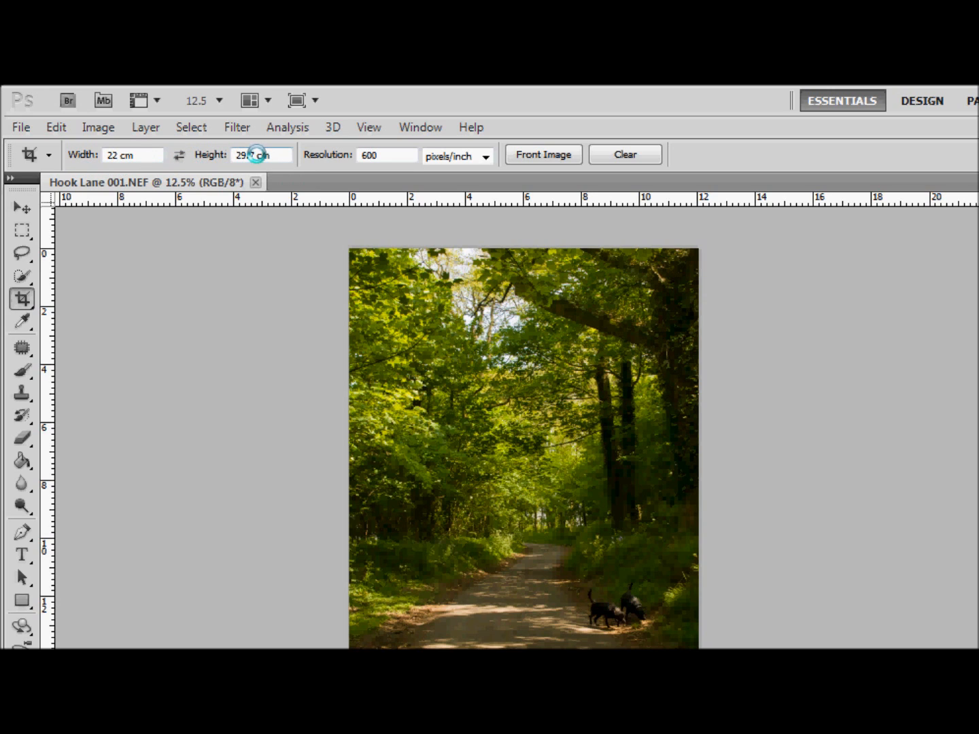
{"action": "mouse_move", "coordinate": [260, 155]}
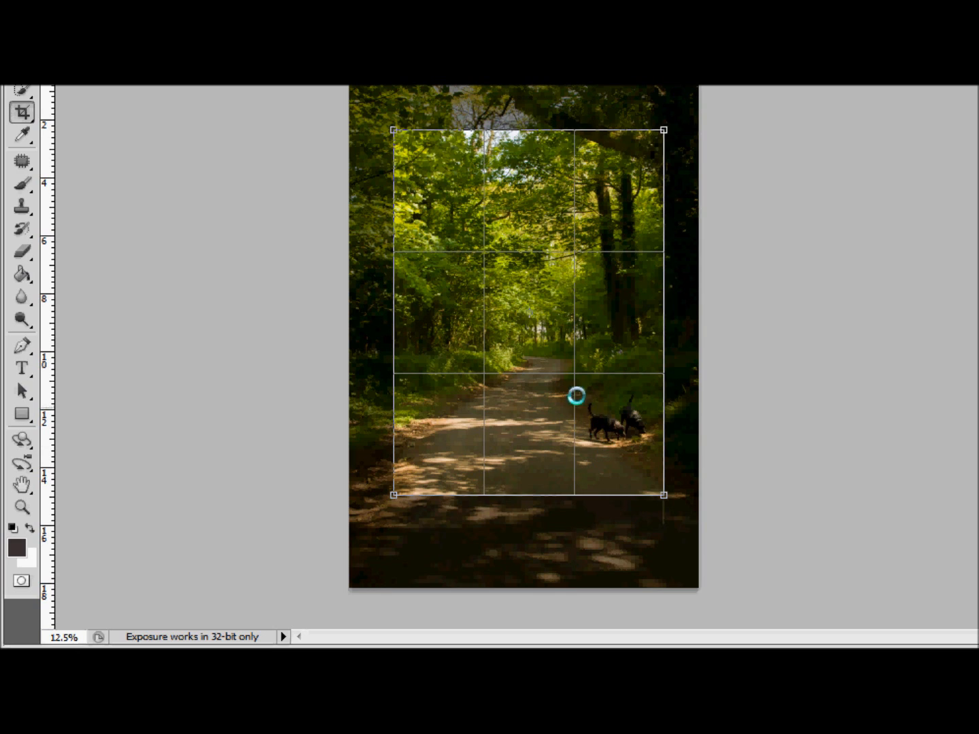
{"action": "mouse_move", "coordinate": [557, 285]}
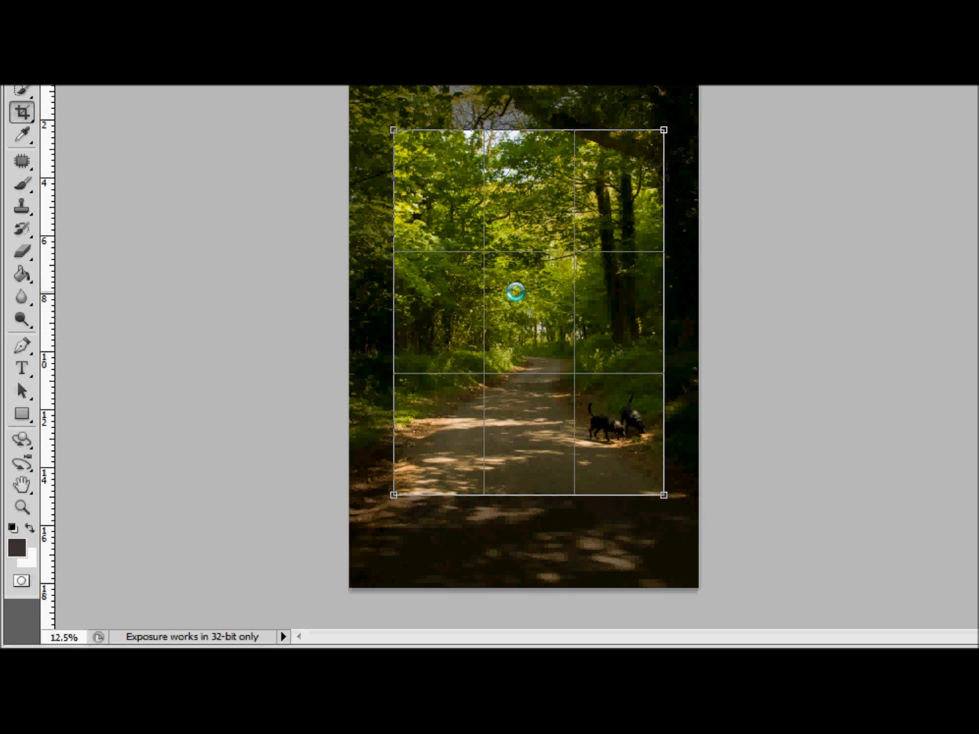
{"action": "mouse_move", "coordinate": [560, 248]}
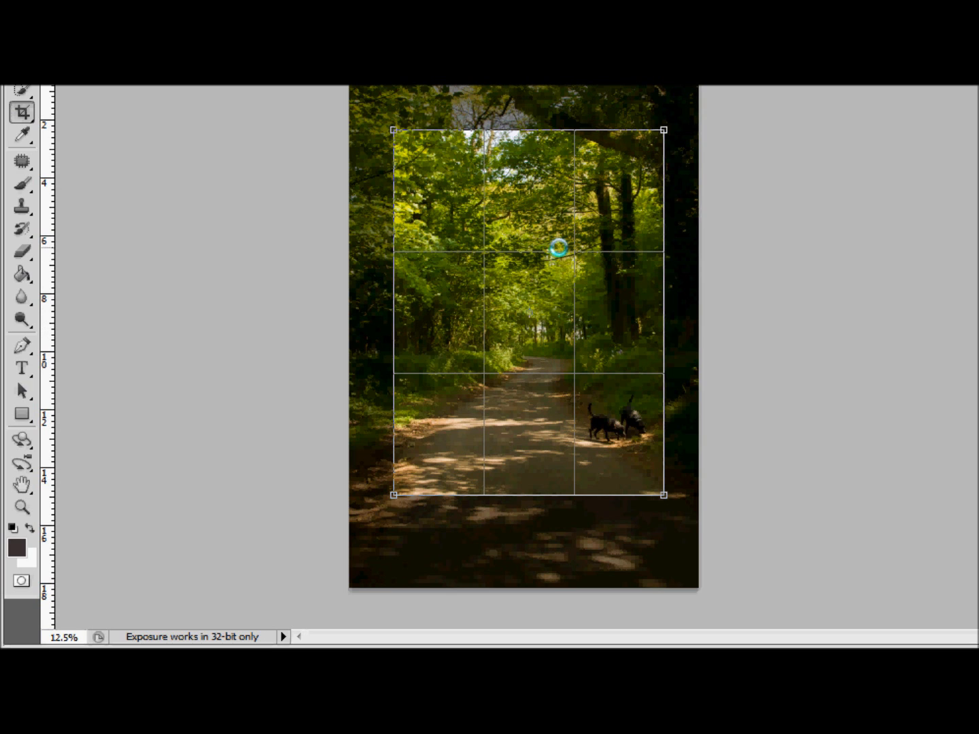
{"action": "mouse_move", "coordinate": [633, 469]}
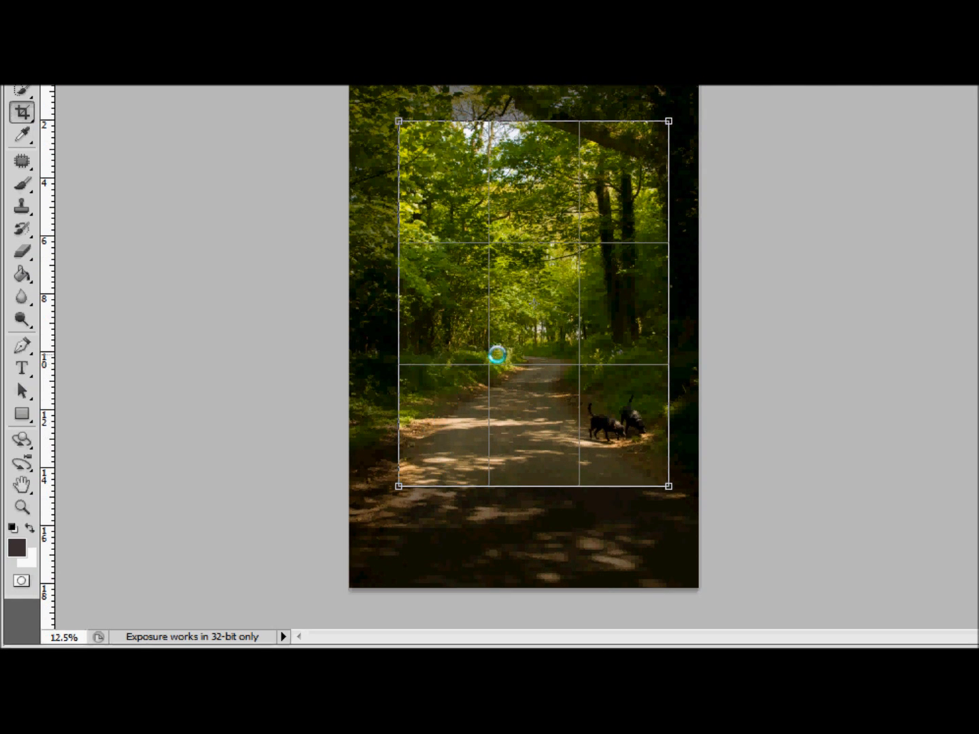
{"action": "mouse_move", "coordinate": [397, 375]}
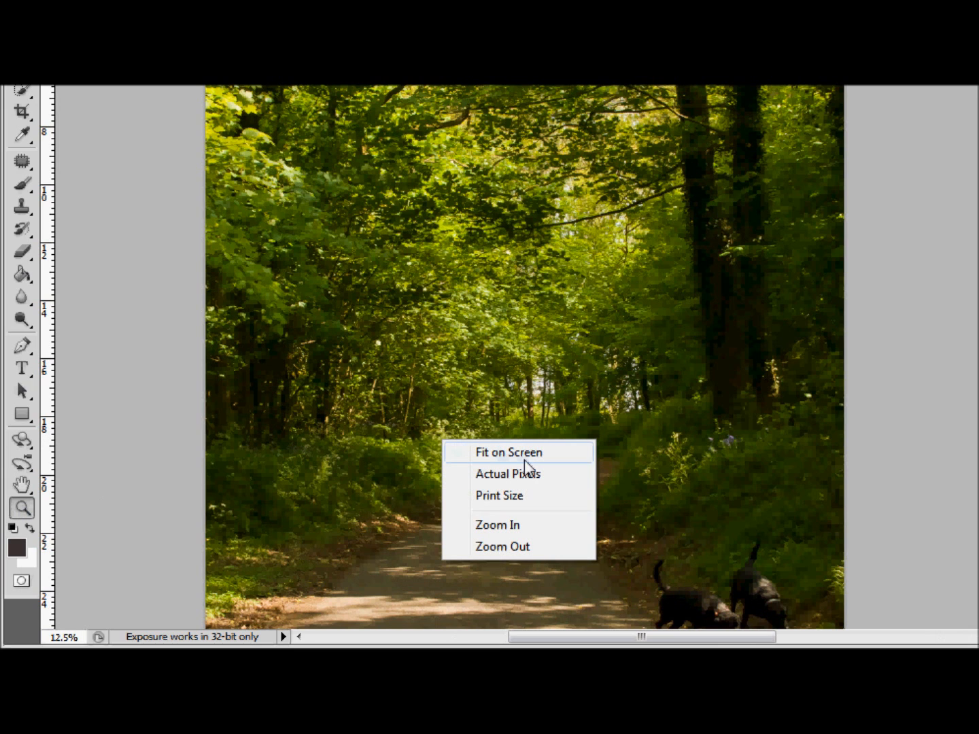
Fit the whole cropped Hook Lane photo on screen.
{"action": "left_click", "coordinate": [517, 453]}
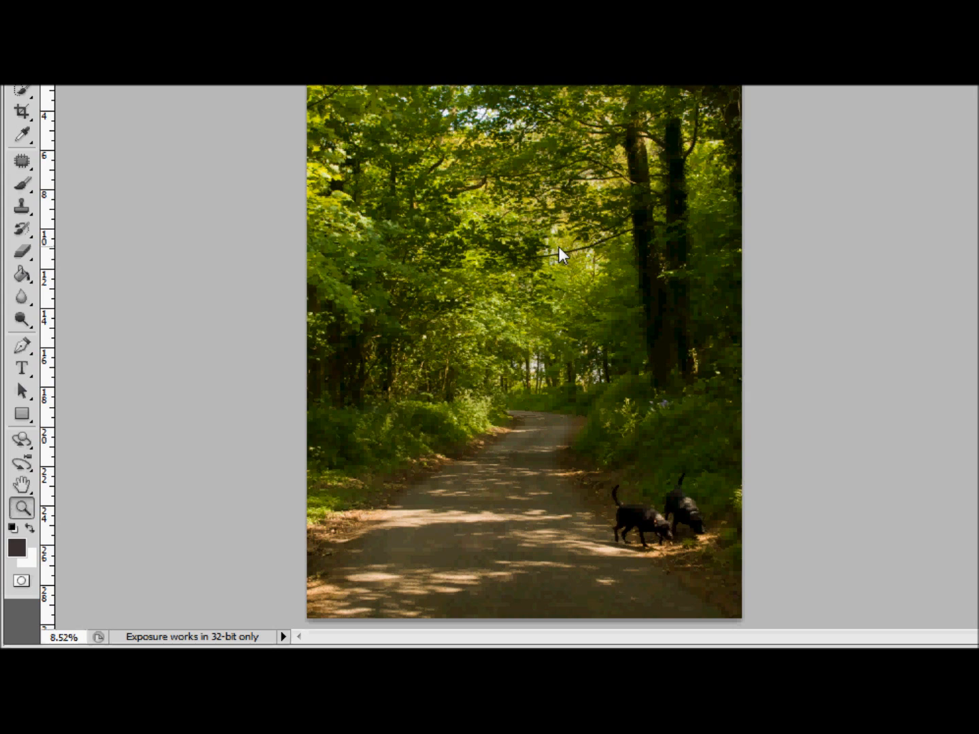
{"action": "mouse_move", "coordinate": [684, 556]}
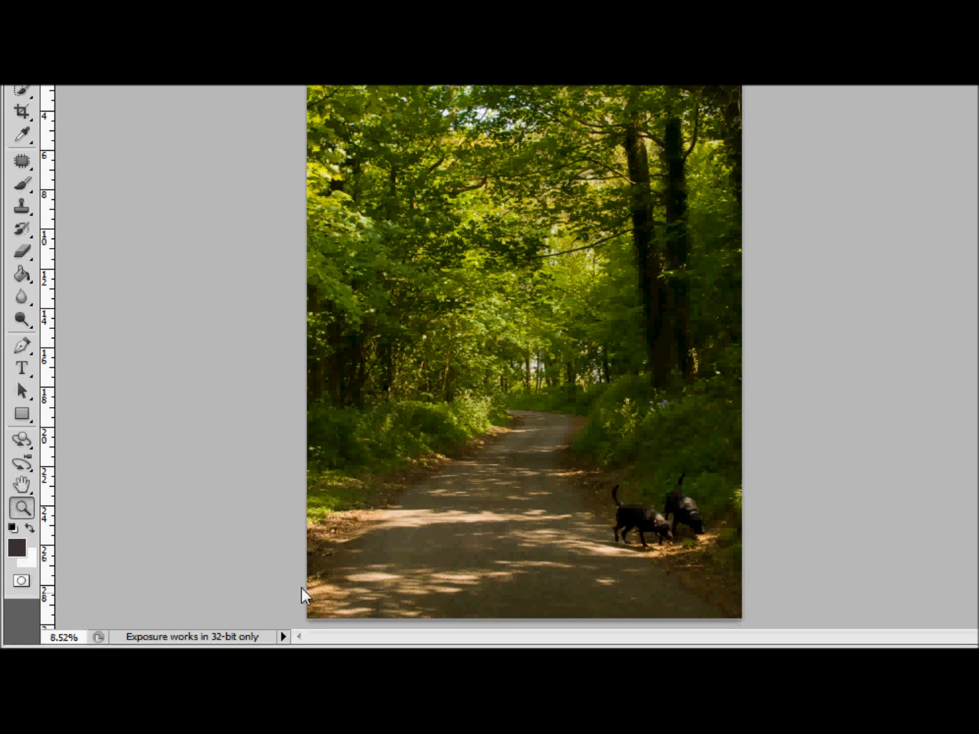
{"action": "mouse_move", "coordinate": [497, 398]}
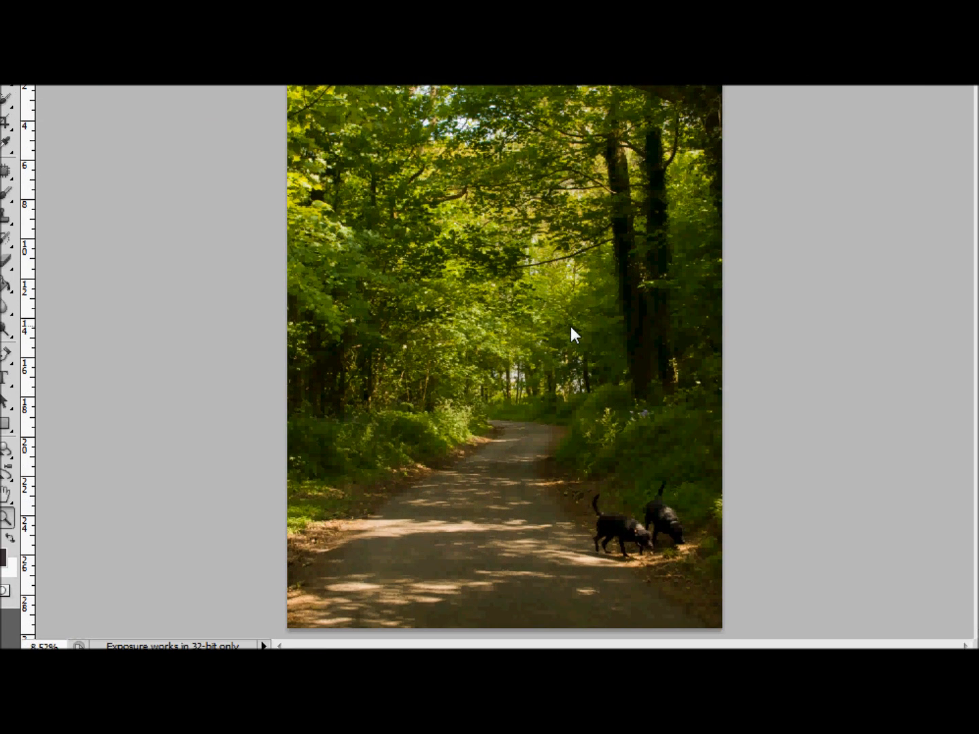
{"action": "mouse_move", "coordinate": [553, 326]}
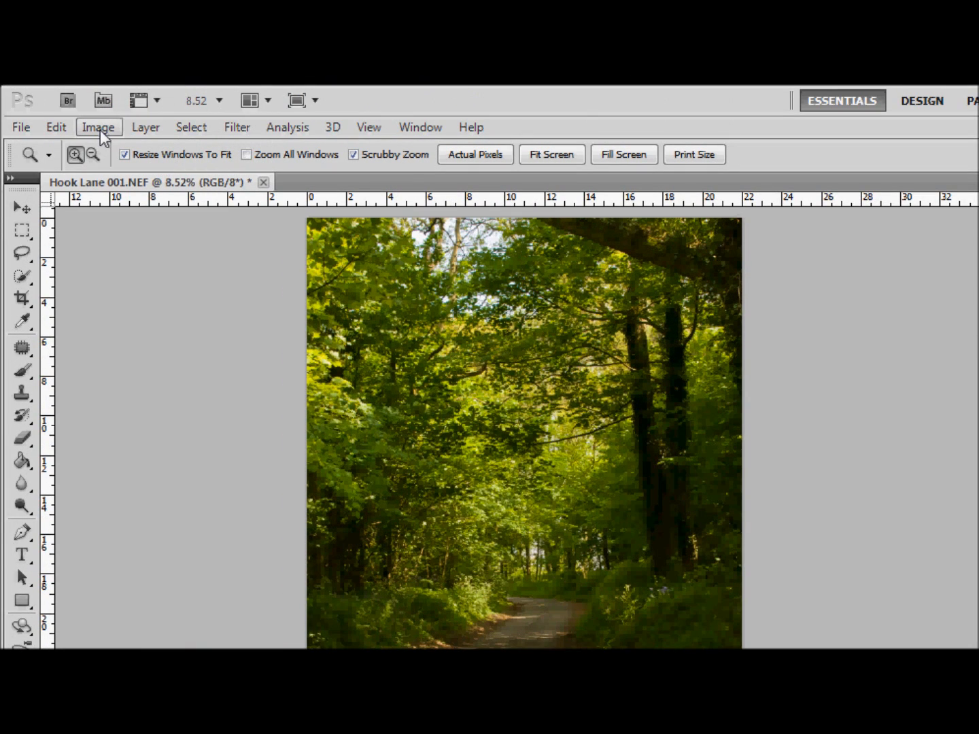
Open the Image menu's adjustment commands for HDR Toning.
{"action": "left_click", "coordinate": [98, 127]}
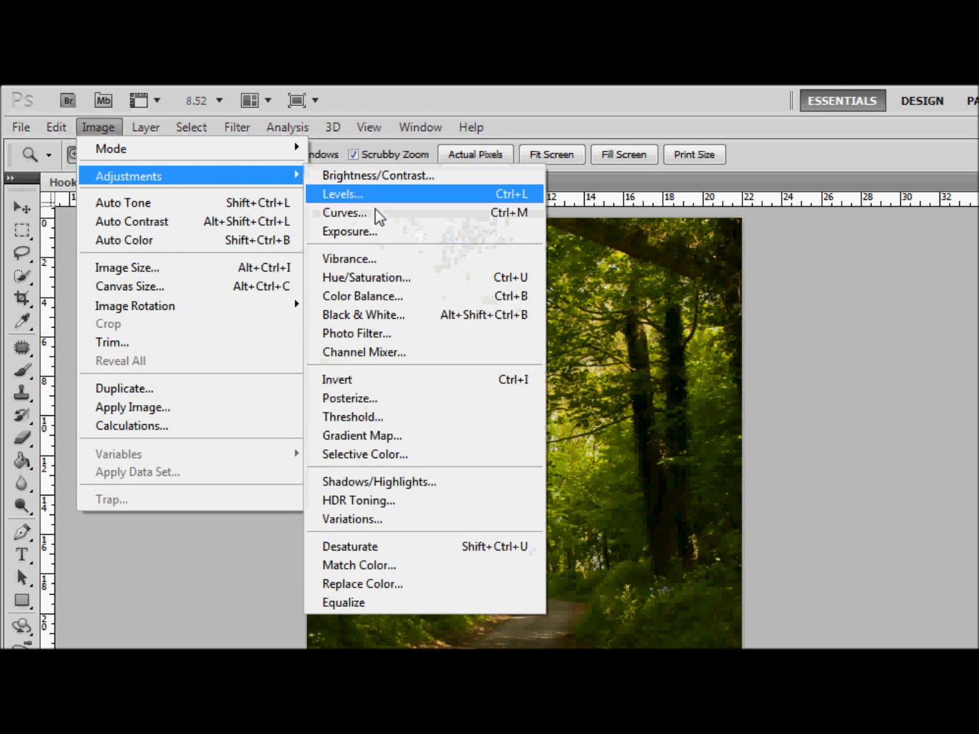
{"action": "mouse_move", "coordinate": [377, 500]}
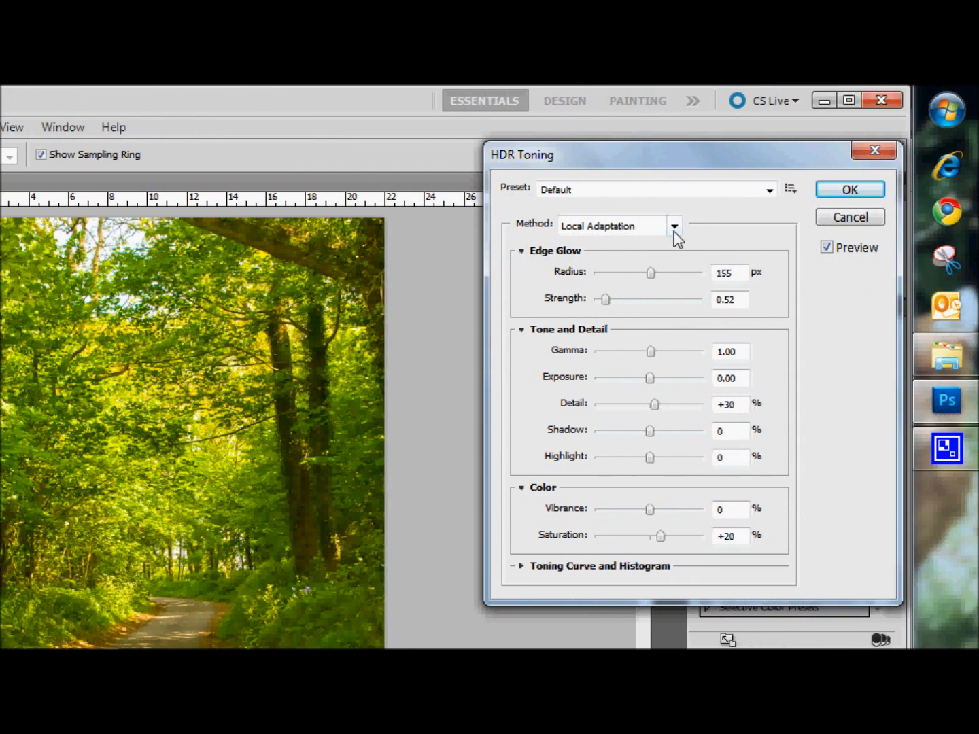
{"action": "mouse_move", "coordinate": [651, 272]}
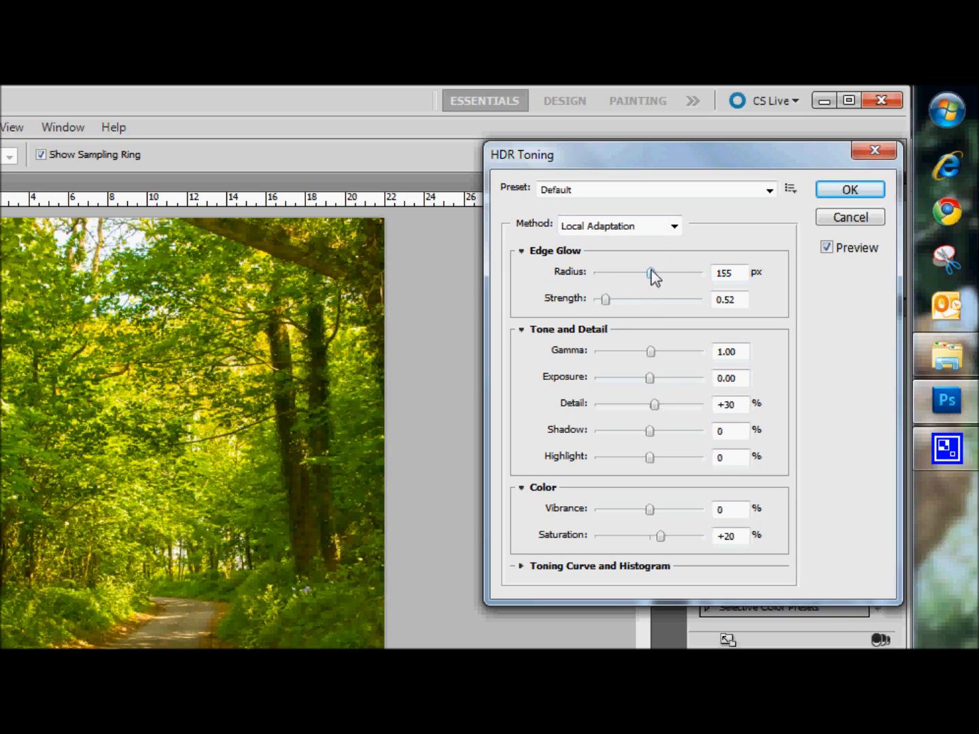
{"action": "mouse_move", "coordinate": [653, 282]}
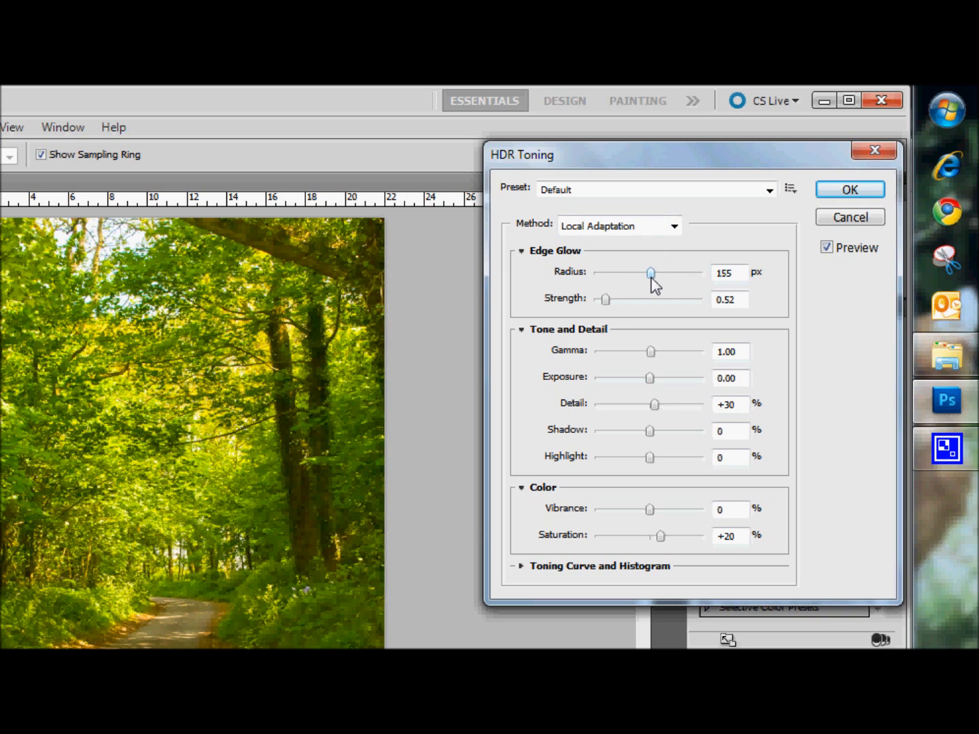
{"action": "mouse_move", "coordinate": [651, 273]}
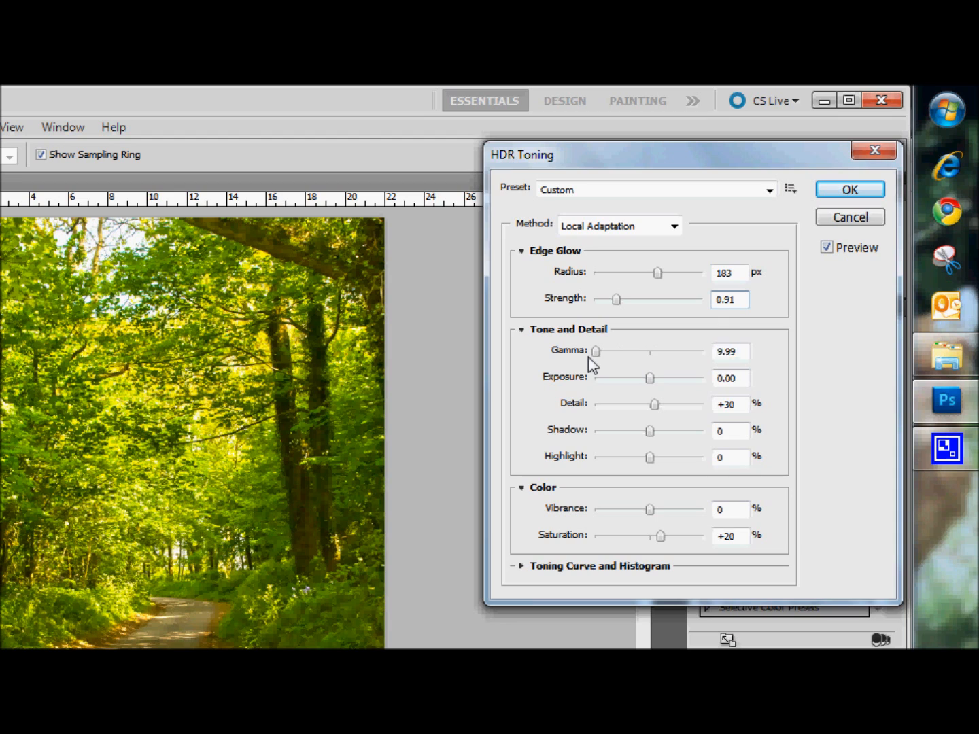
Select the HDR Toning Gamma value to replace it with 1.15.
{"action": "triple_click", "coordinate": [730, 351]}
{"action": "type", "text": "1.15"}
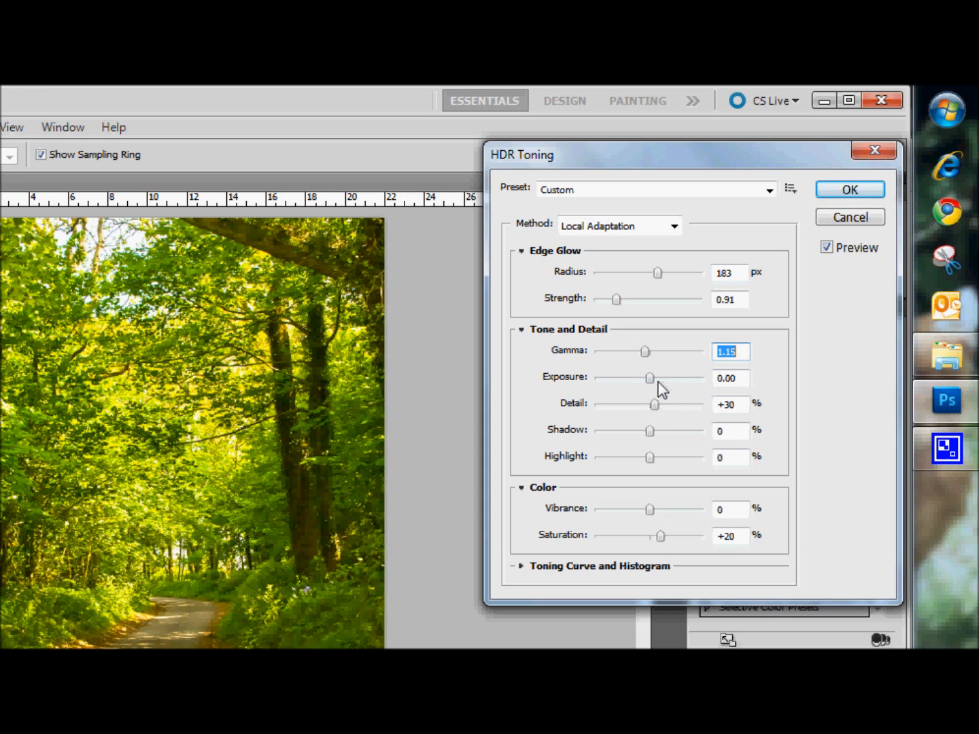
{"action": "mouse_move", "coordinate": [649, 378]}
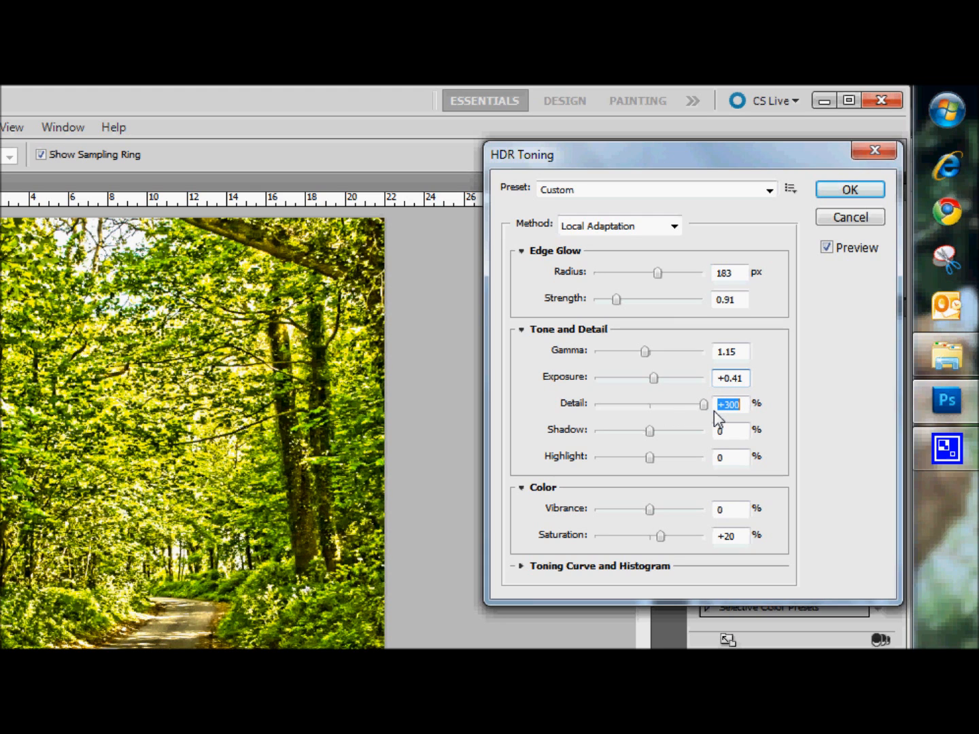
{"action": "mouse_move", "coordinate": [659, 440]}
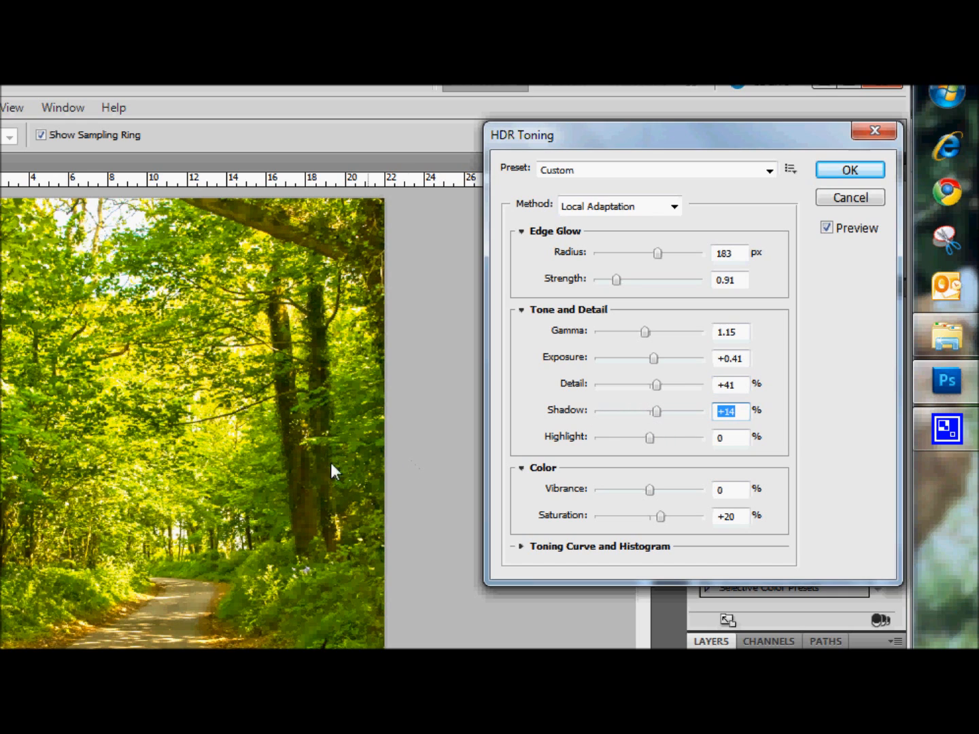
{"action": "mouse_move", "coordinate": [348, 470]}
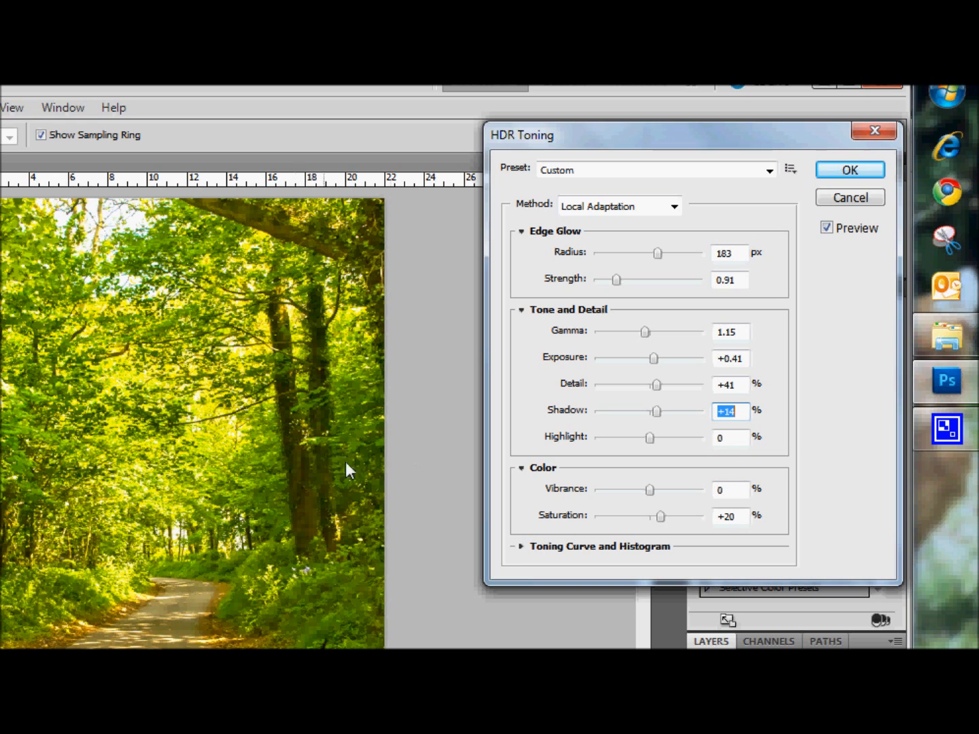
{"action": "mouse_move", "coordinate": [657, 413]}
{"action": "type", "text": "+30"}
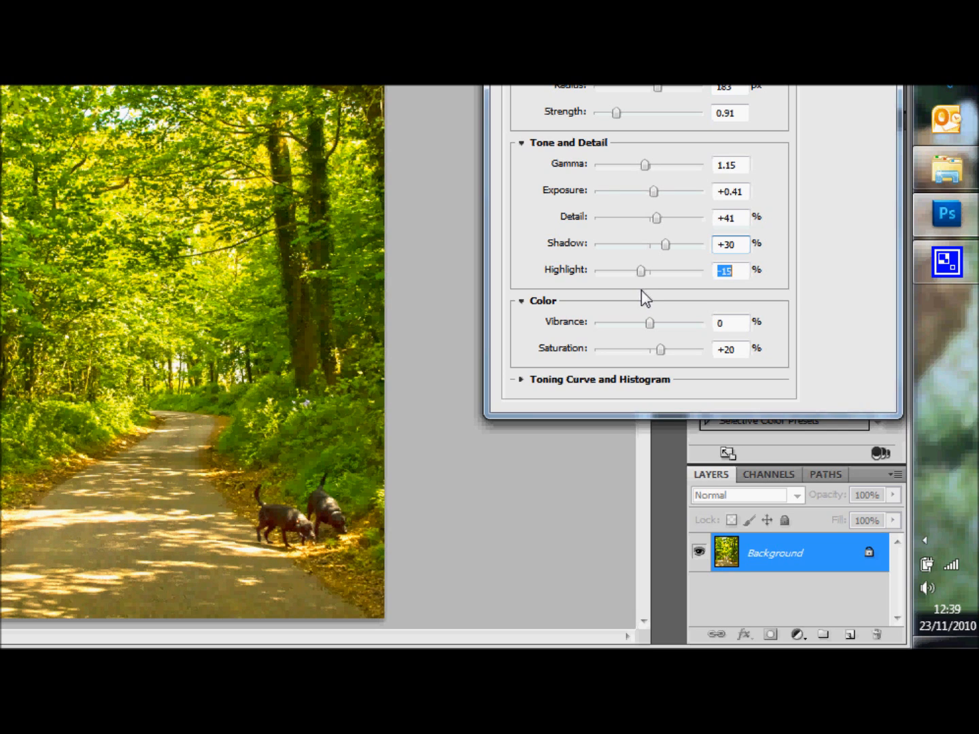
{"action": "mouse_move", "coordinate": [663, 343]}
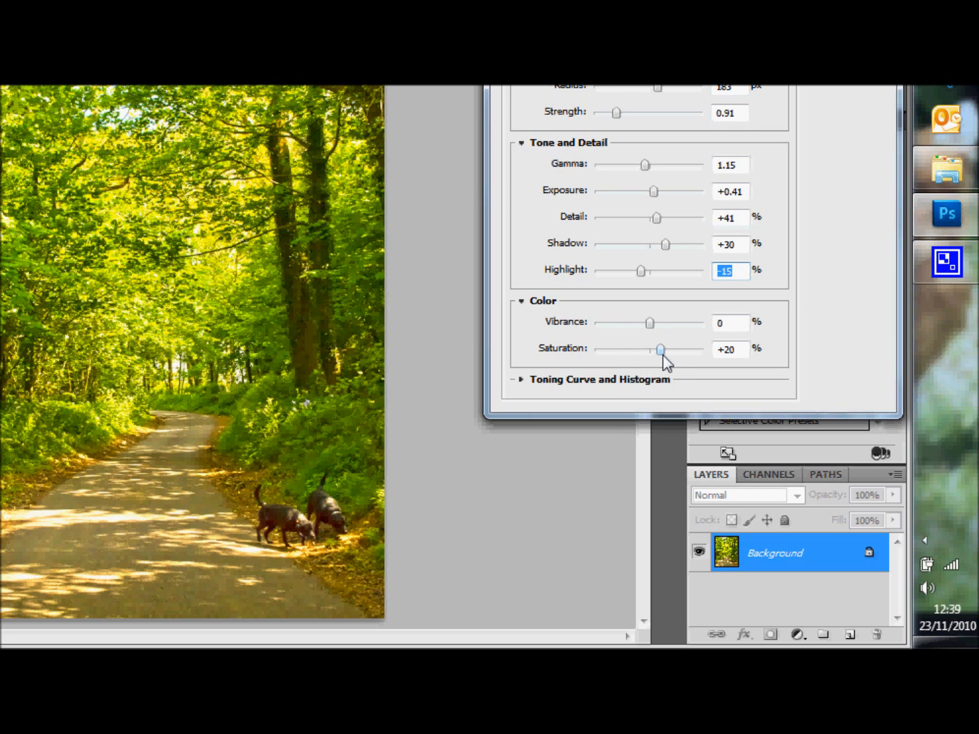
{"action": "mouse_move", "coordinate": [652, 326]}
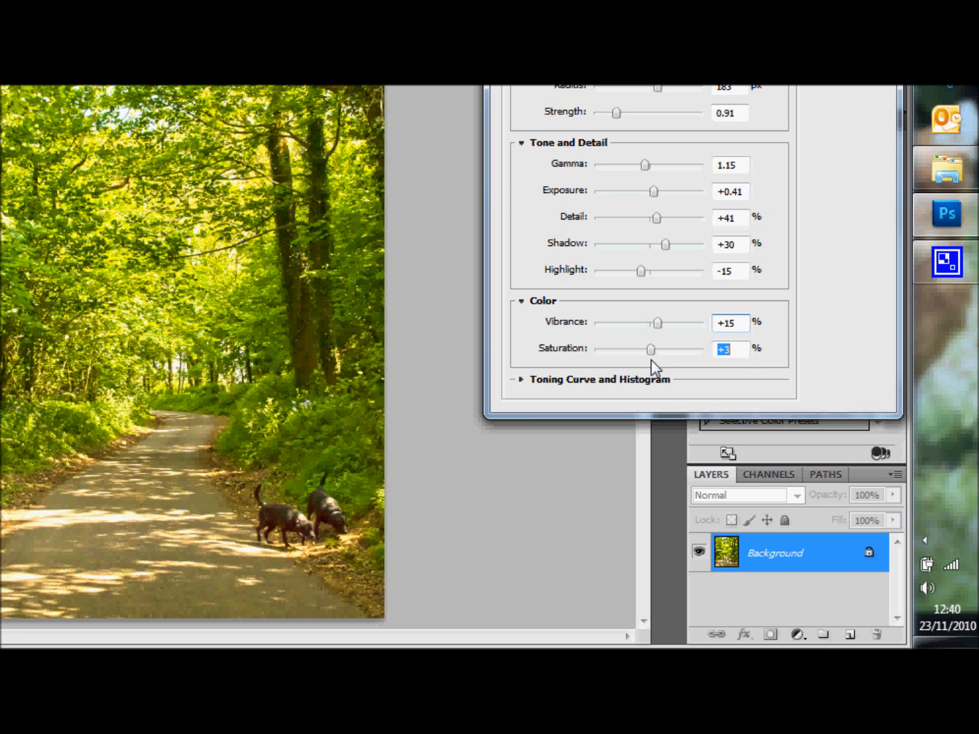
{"action": "mouse_move", "coordinate": [739, 282]}
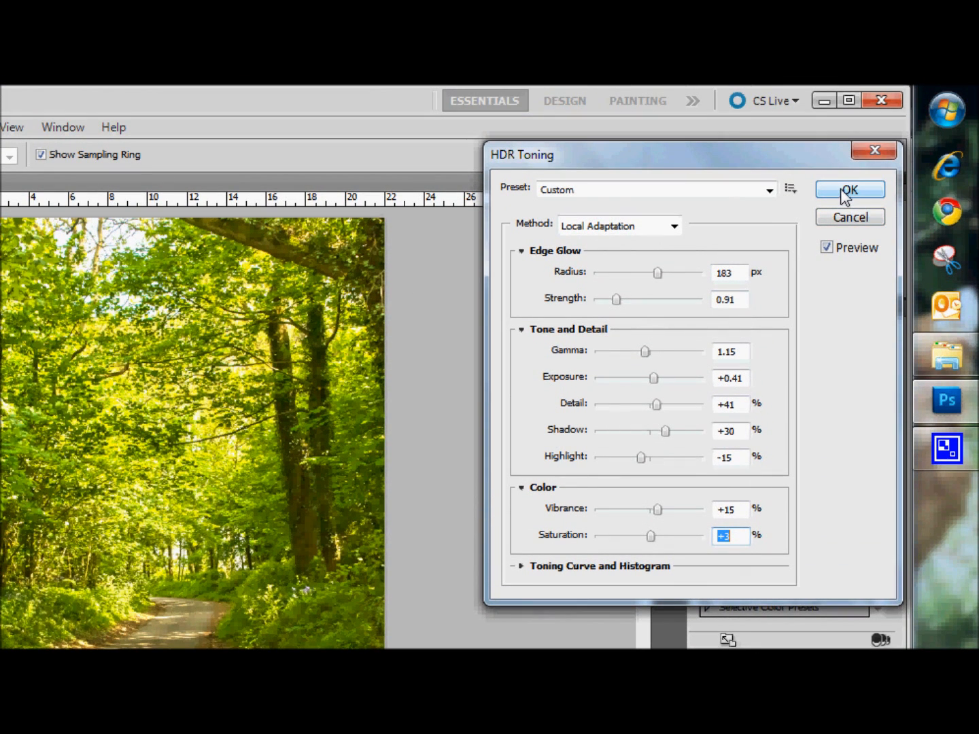
Confirm HDR Toning so the tonal changes apply to the lane photo.
{"action": "left_click", "coordinate": [849, 189]}
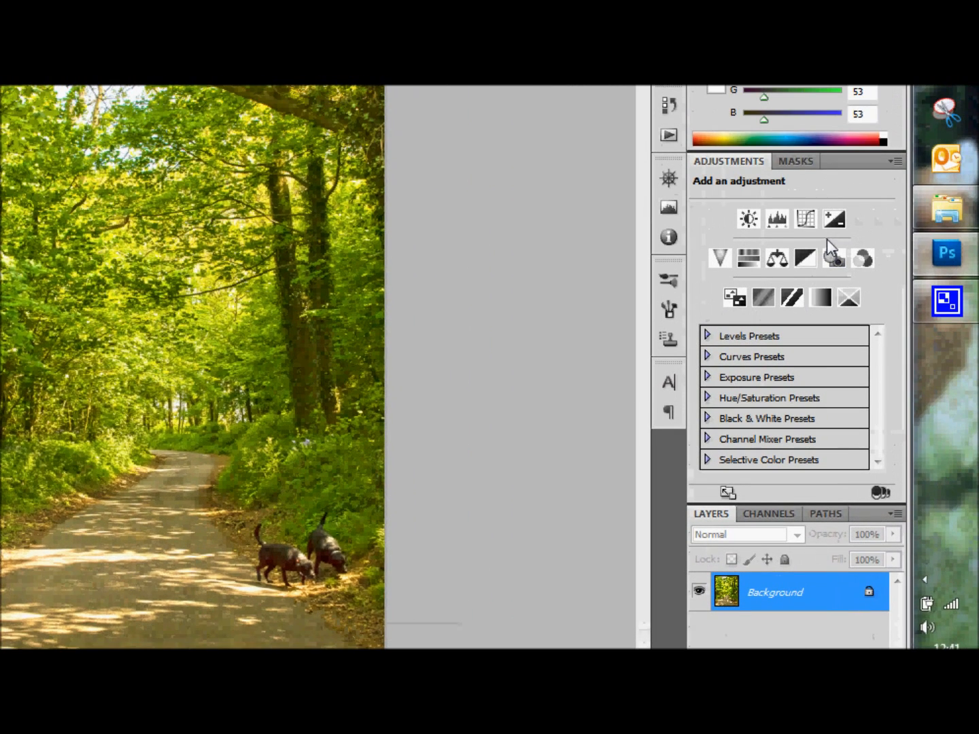
{"action": "left_click", "coordinate": [804, 219]}
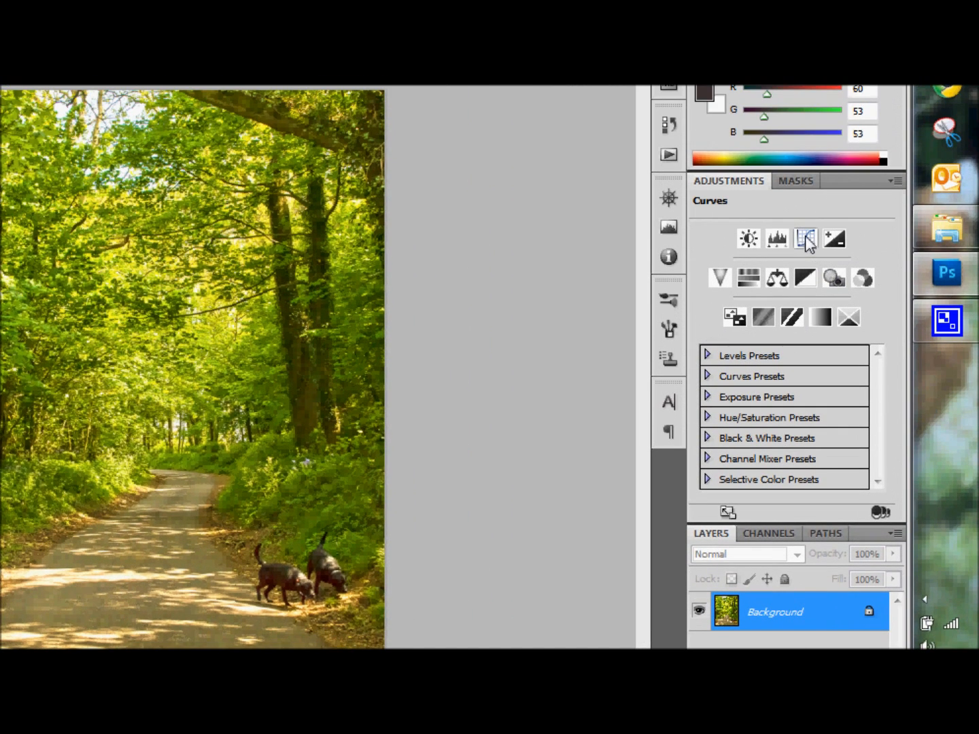
{"action": "mouse_move", "coordinate": [805, 239]}
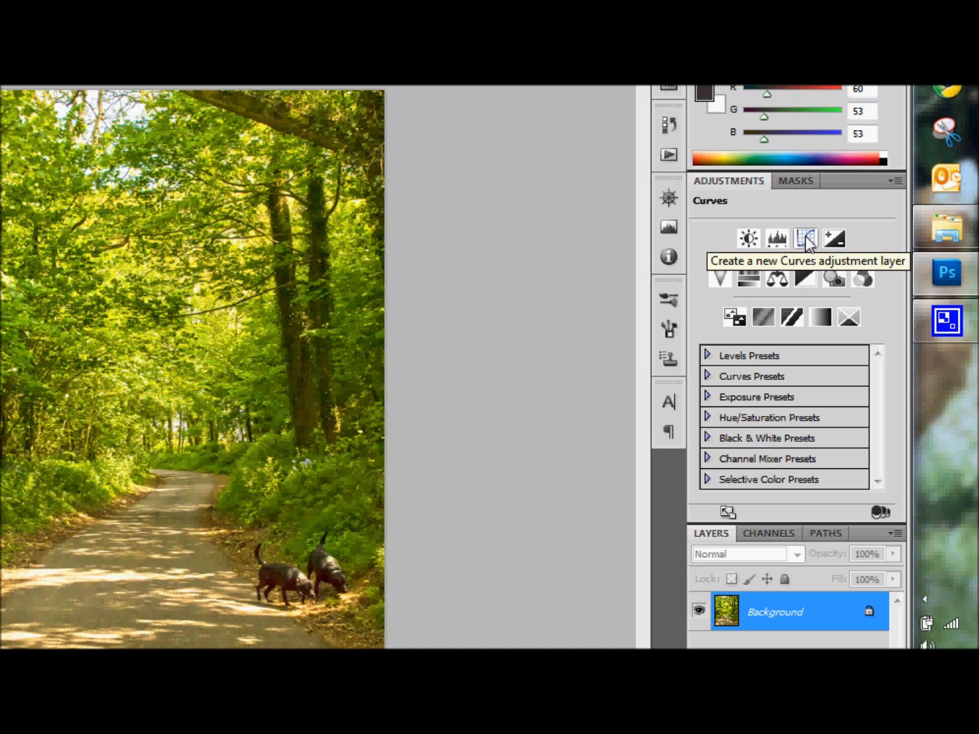
{"action": "mouse_move", "coordinate": [808, 244]}
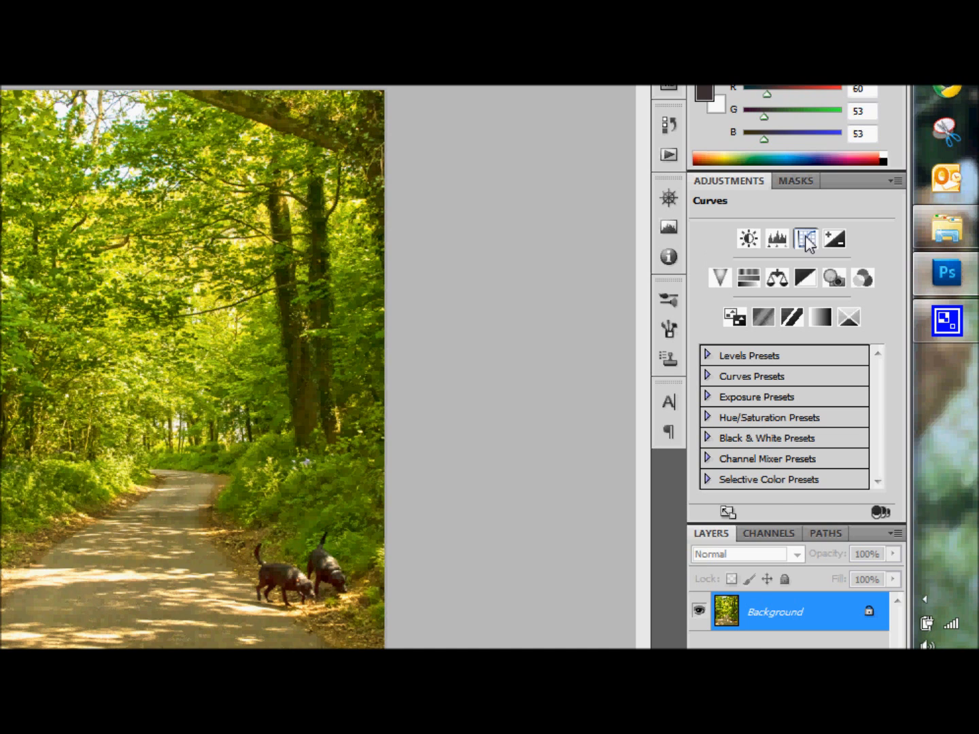
Add a Curves 1 adjustment layer above the background.
{"action": "left_click", "coordinate": [805, 239]}
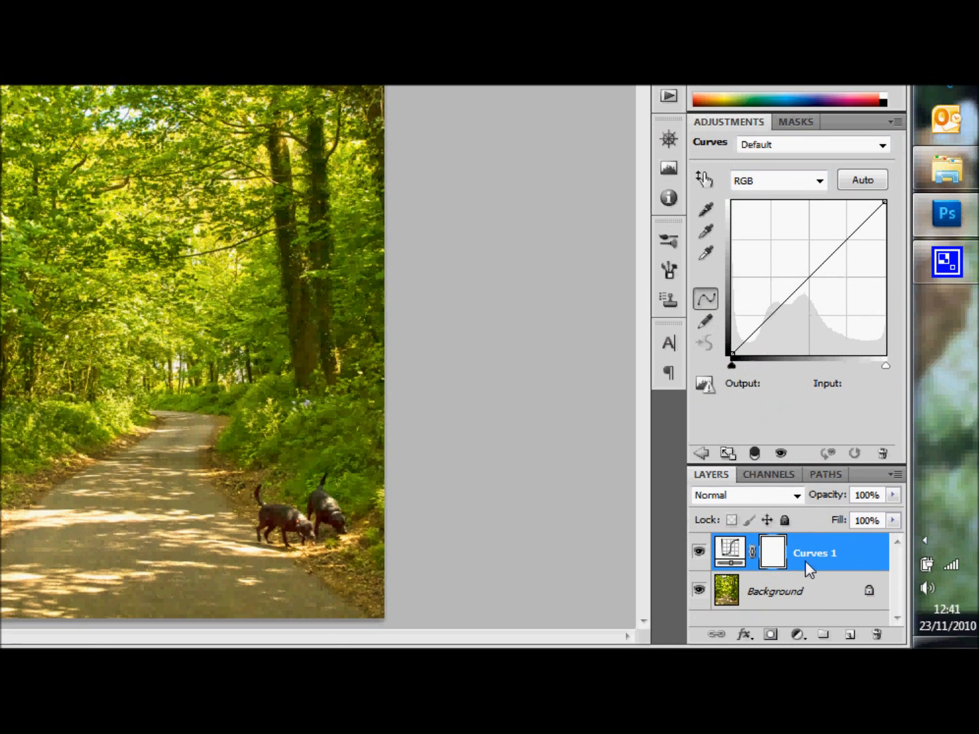
{"action": "mouse_move", "coordinate": [830, 560]}
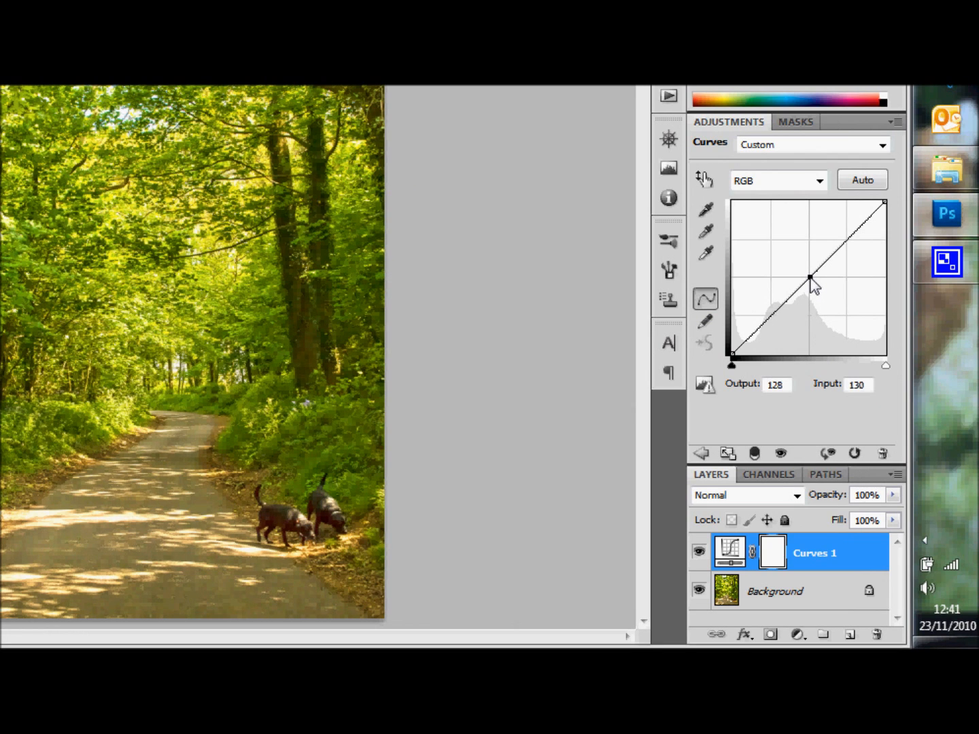
{"action": "mouse_move", "coordinate": [776, 323]}
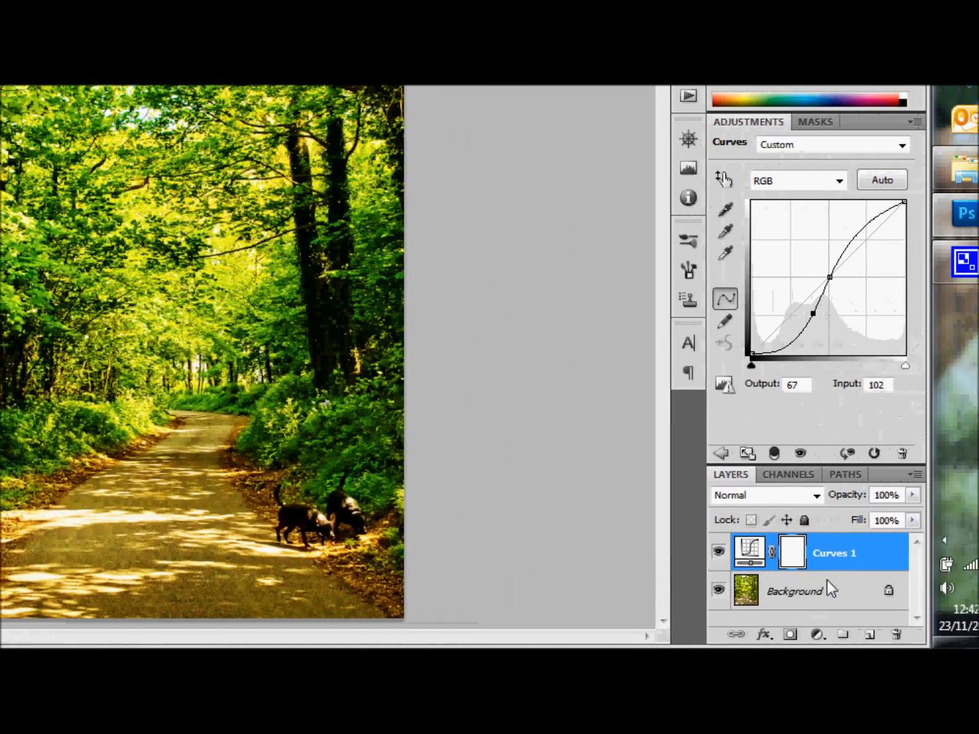
Select the Background layer and flatten the curves layer into it.
{"action": "left_click", "coordinate": [794, 590]}
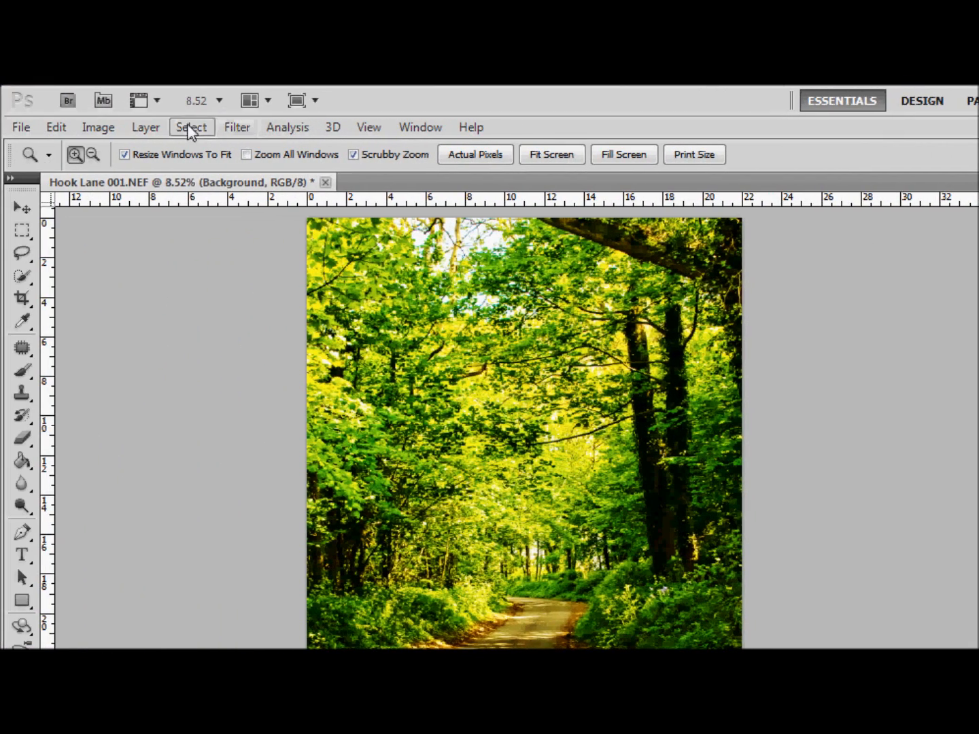
{"action": "left_click", "coordinate": [145, 127]}
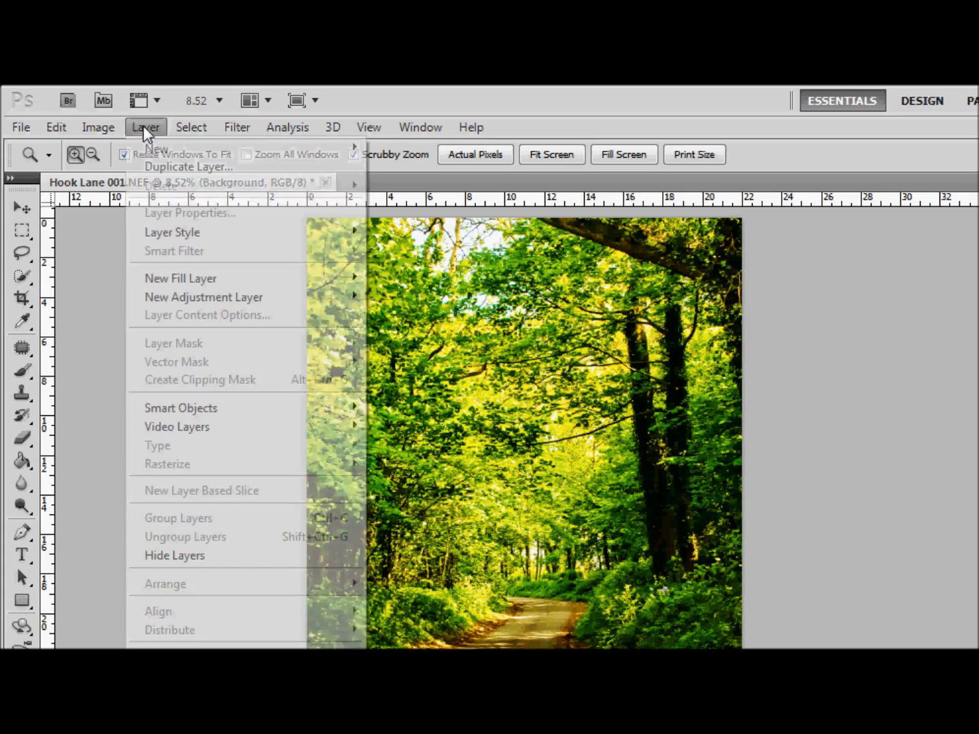
{"action": "left_click", "coordinate": [180, 580]}
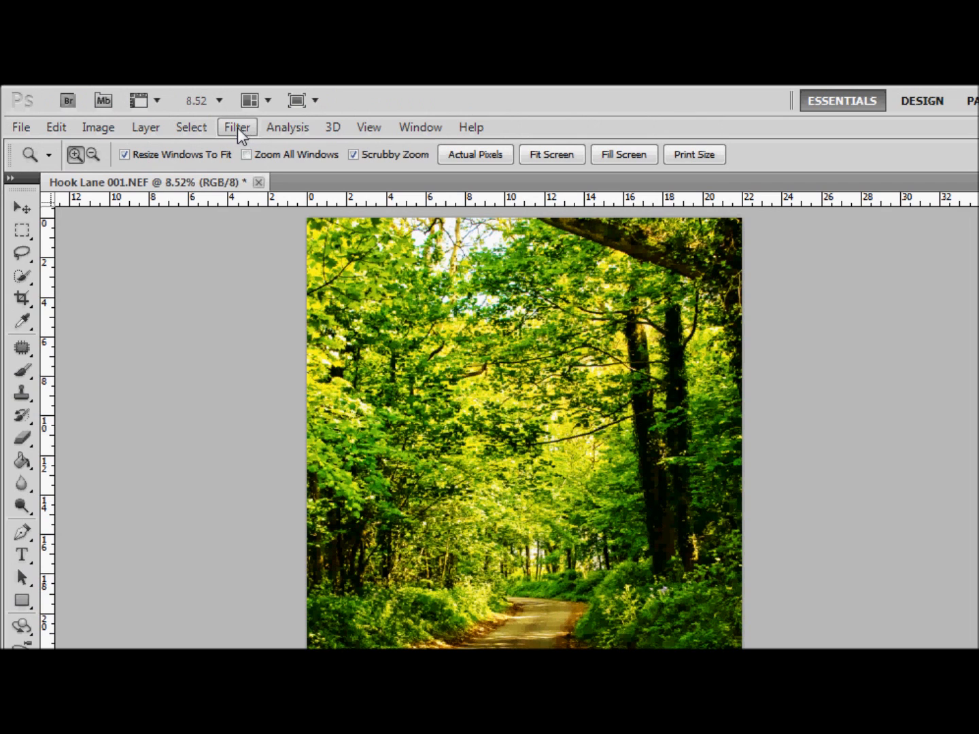
Apply Unsharp Mask at 50% amount, 1.0 px radius, threshold 0.
{"action": "left_click", "coordinate": [236, 127]}
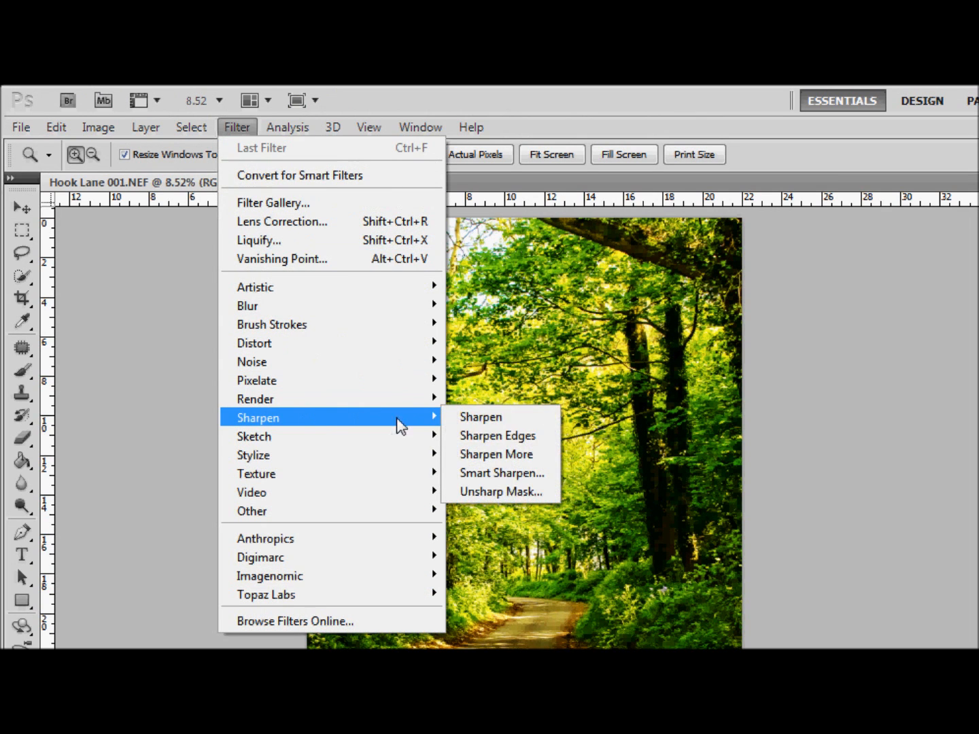
{"action": "mouse_move", "coordinate": [501, 491]}
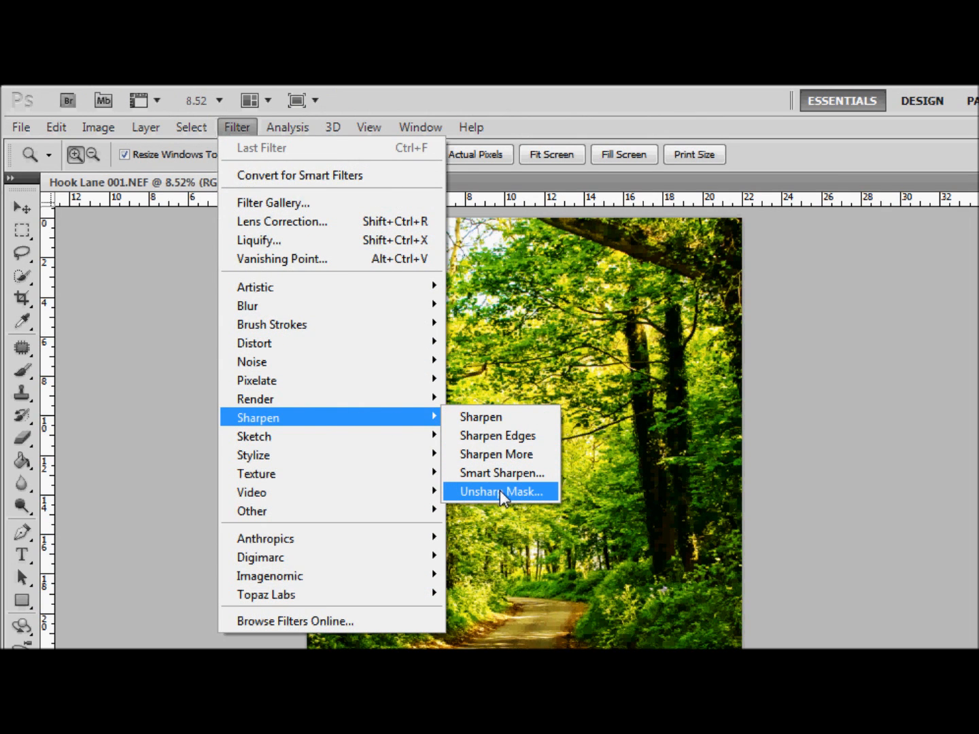
{"action": "left_click", "coordinate": [501, 492]}
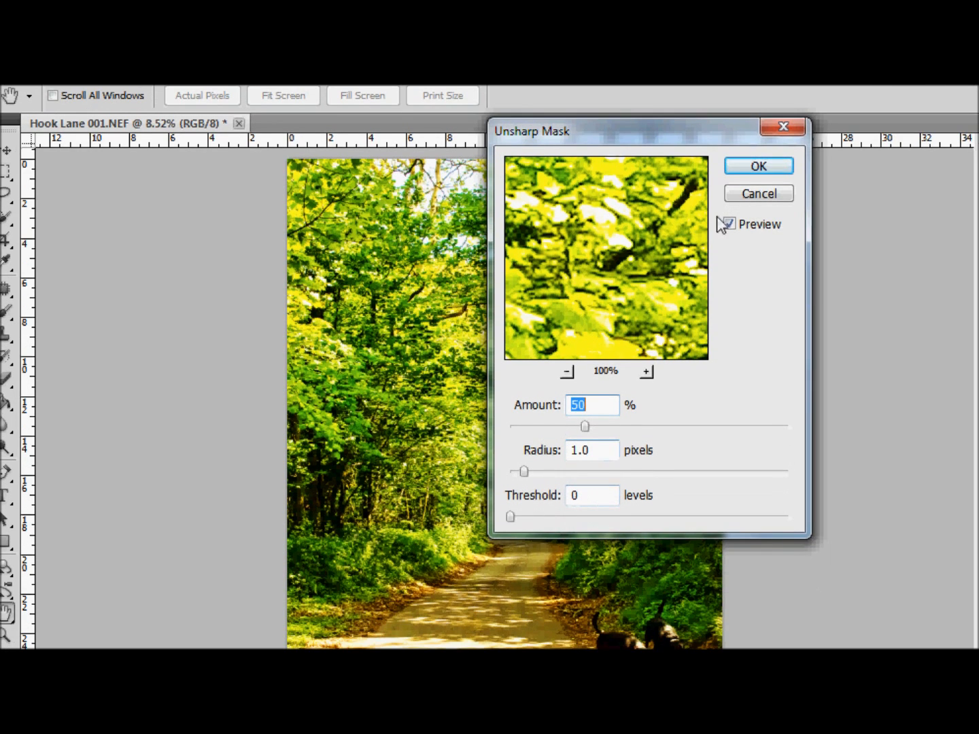
{"action": "left_click", "coordinate": [758, 166]}
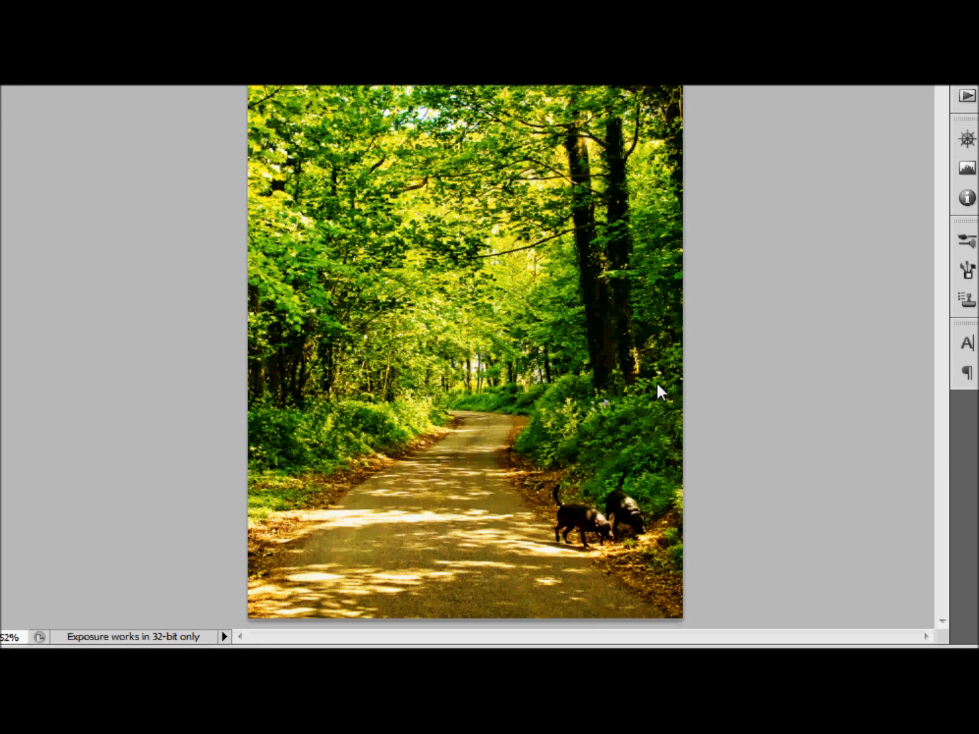
{"action": "mouse_move", "coordinate": [663, 364]}
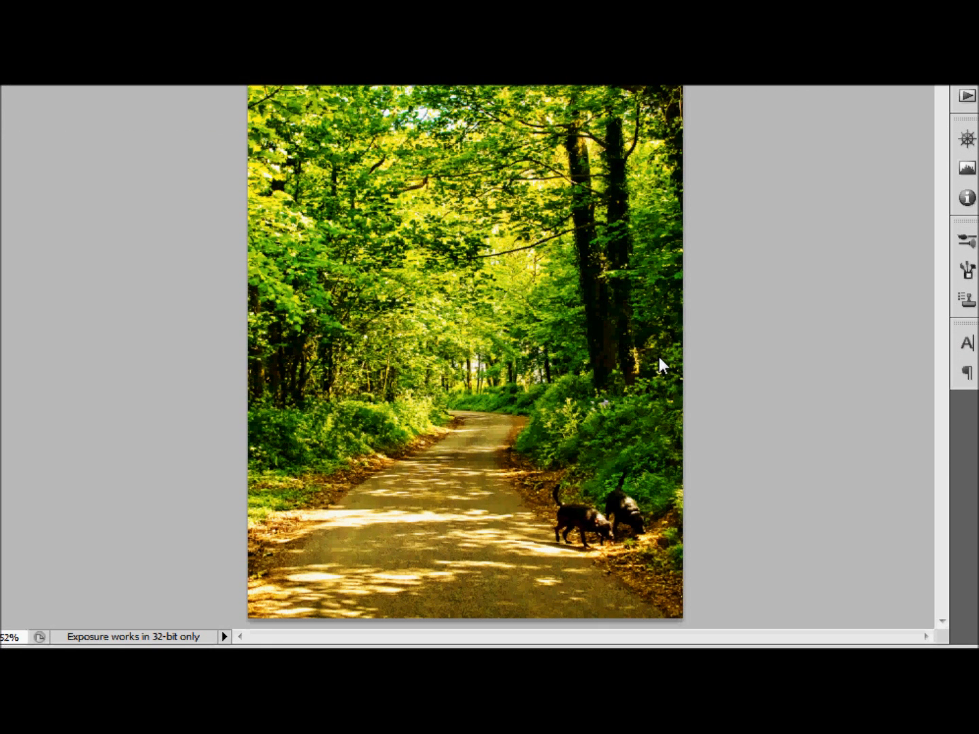
{"action": "mouse_move", "coordinate": [669, 362]}
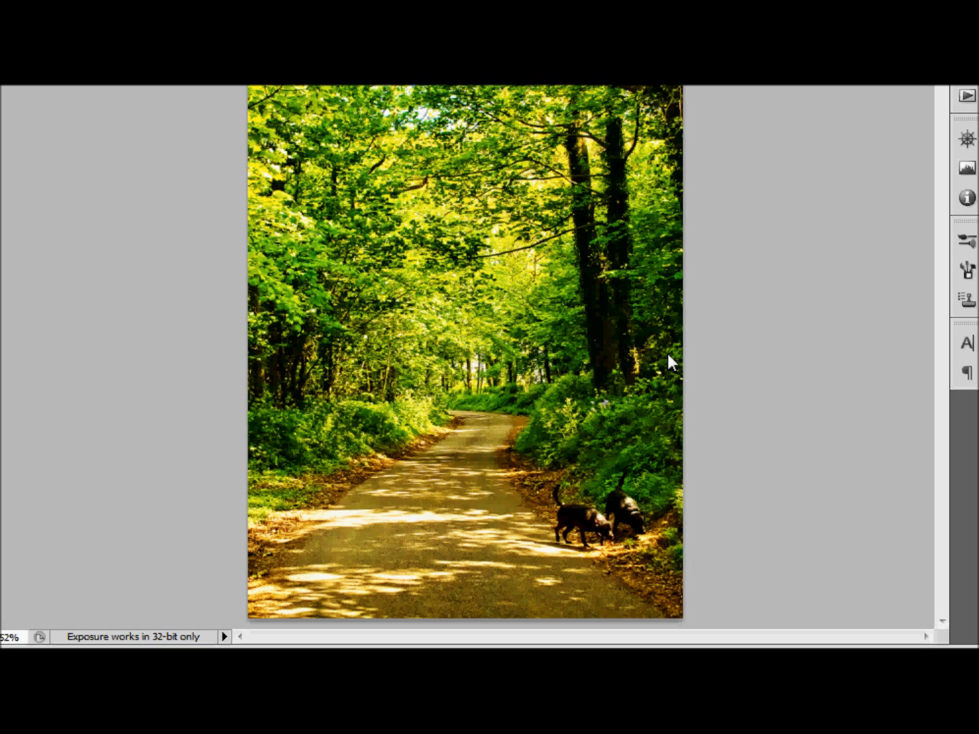
{"action": "mouse_move", "coordinate": [670, 357]}
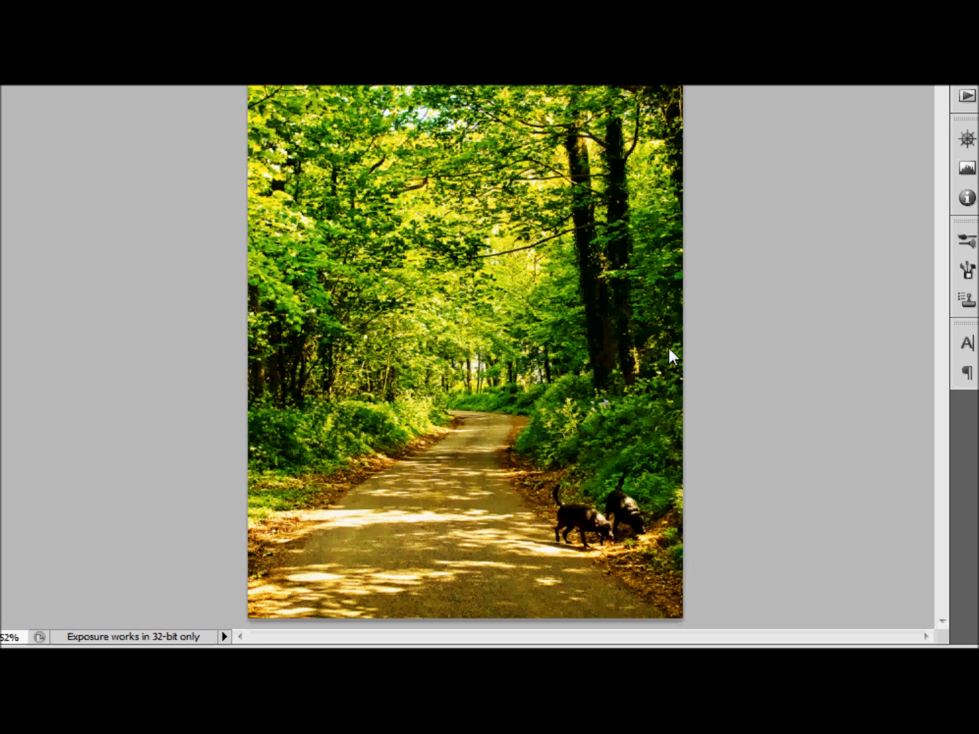
{"action": "mouse_move", "coordinate": [696, 352]}
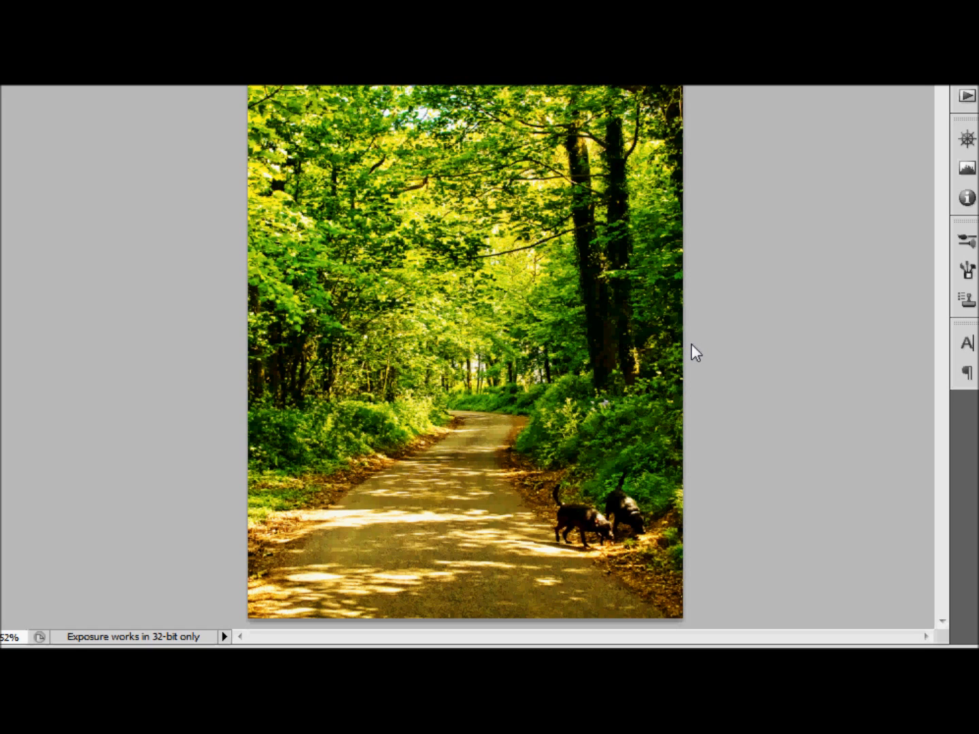